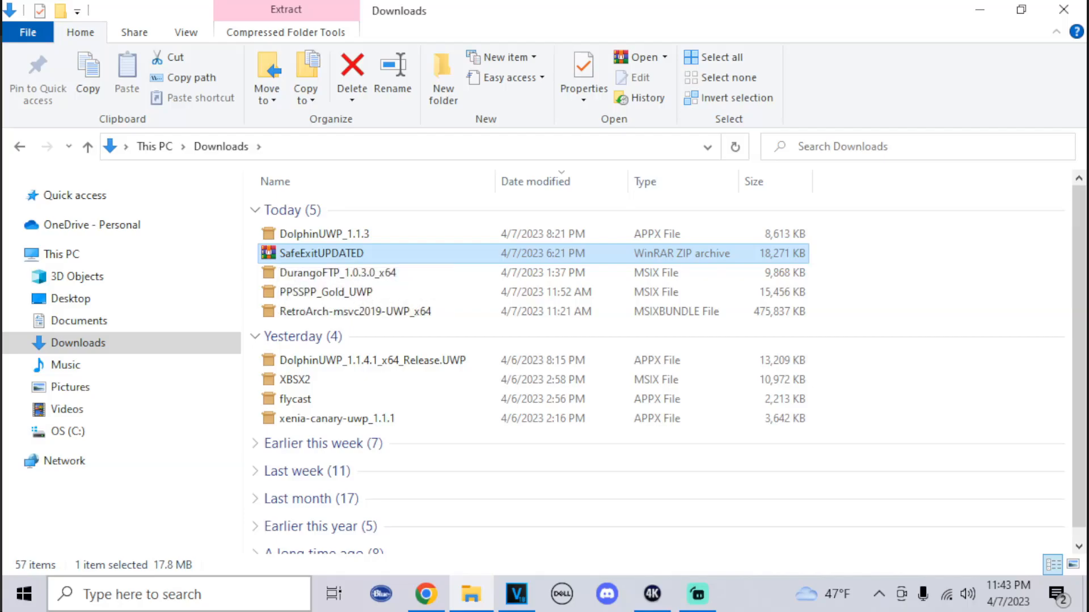
Extract SafeExitUPDATED in Downloads, check its Dependecies folder and Safe.Exit.Icon package, and return.
right_click(338, 253)
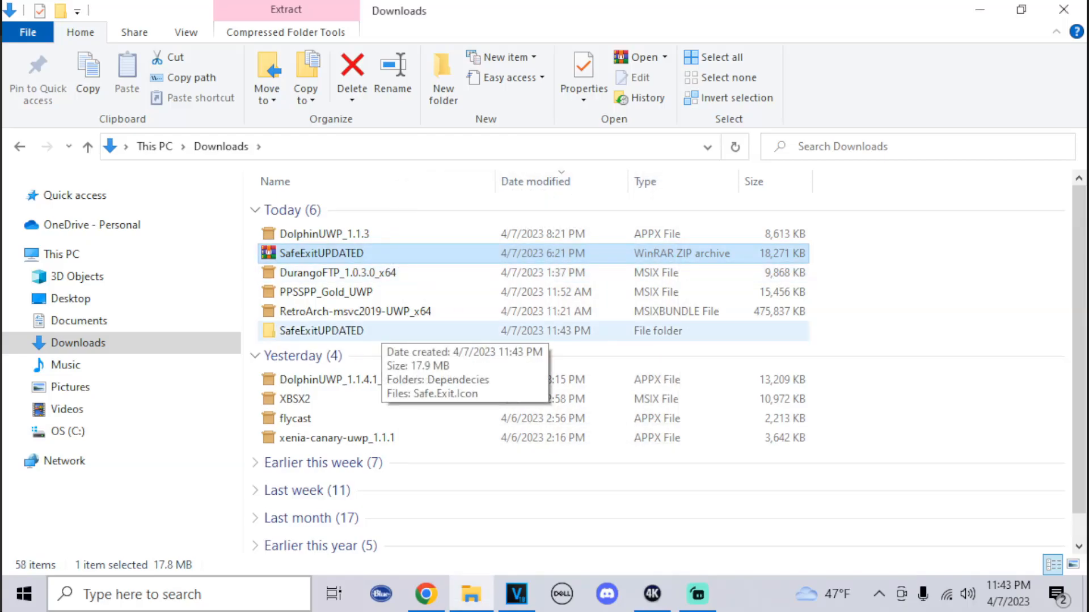
double_click(319, 330)
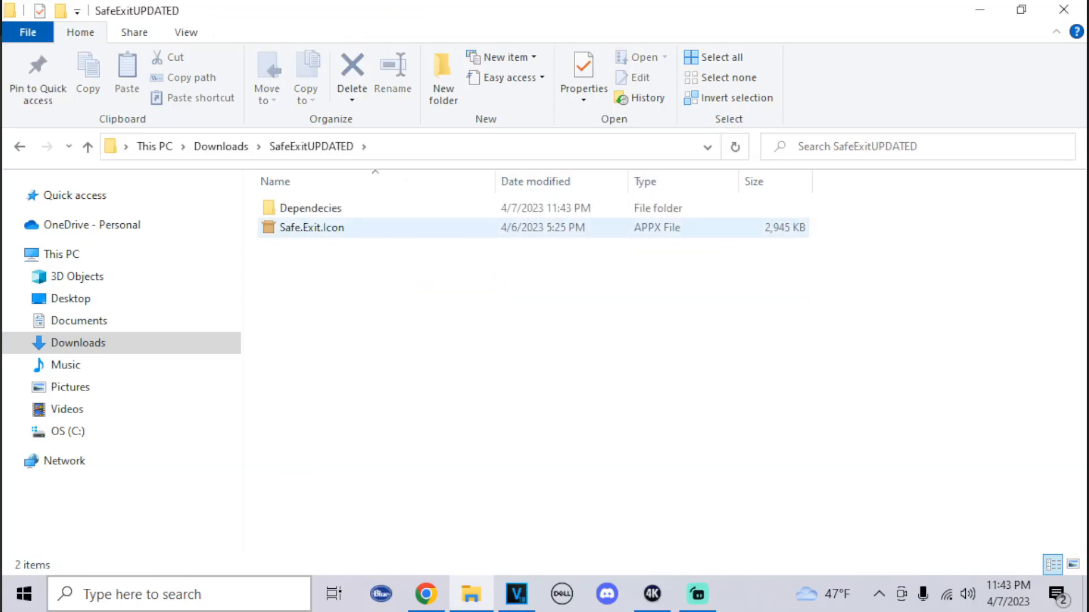
mouse_move(311, 228)
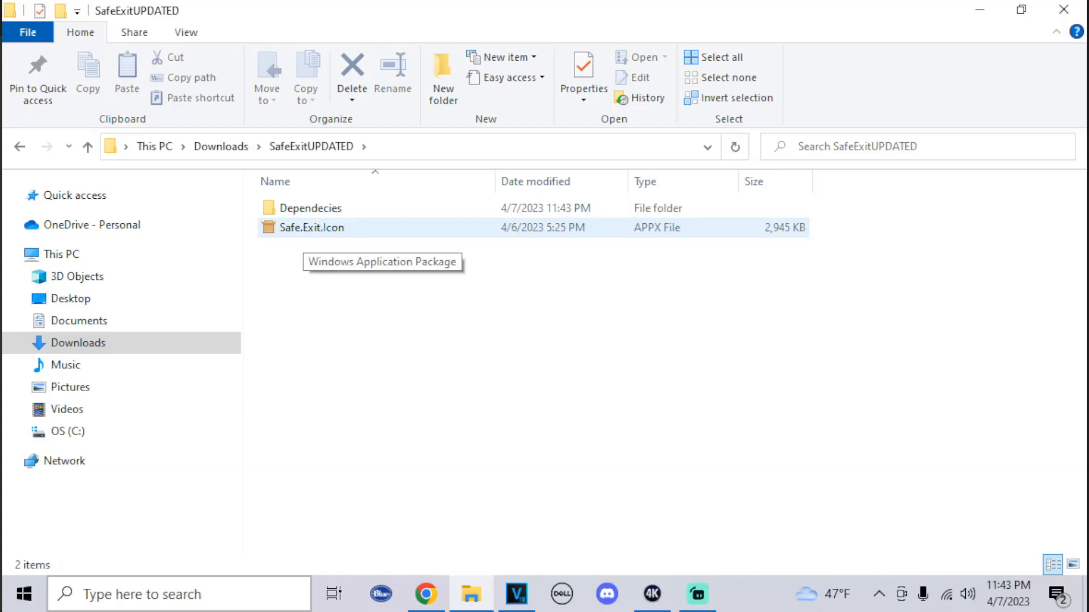
double_click(310, 207)
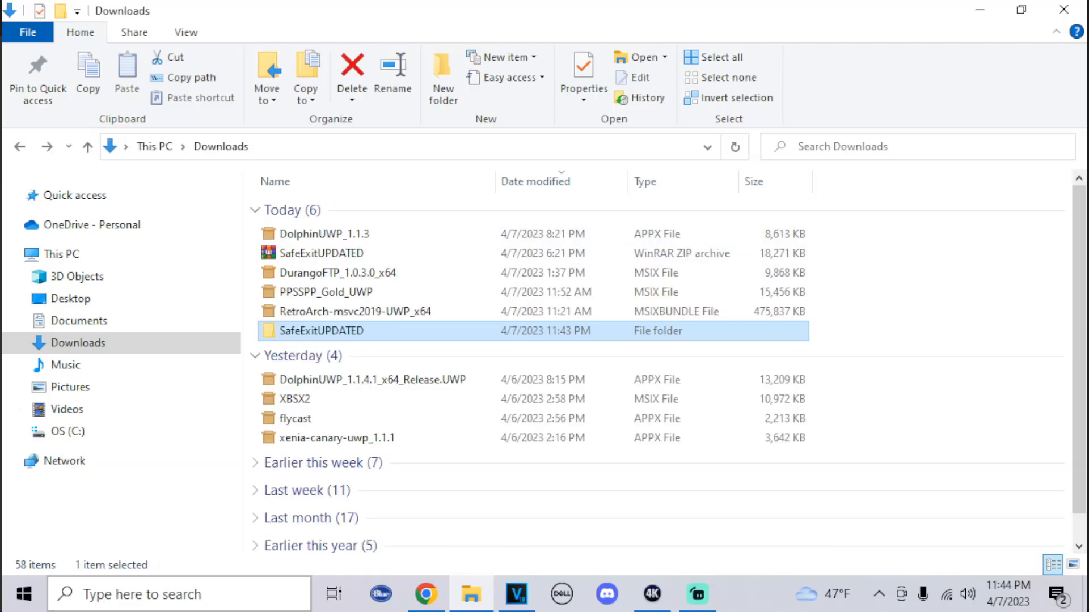
mouse_move(320, 330)
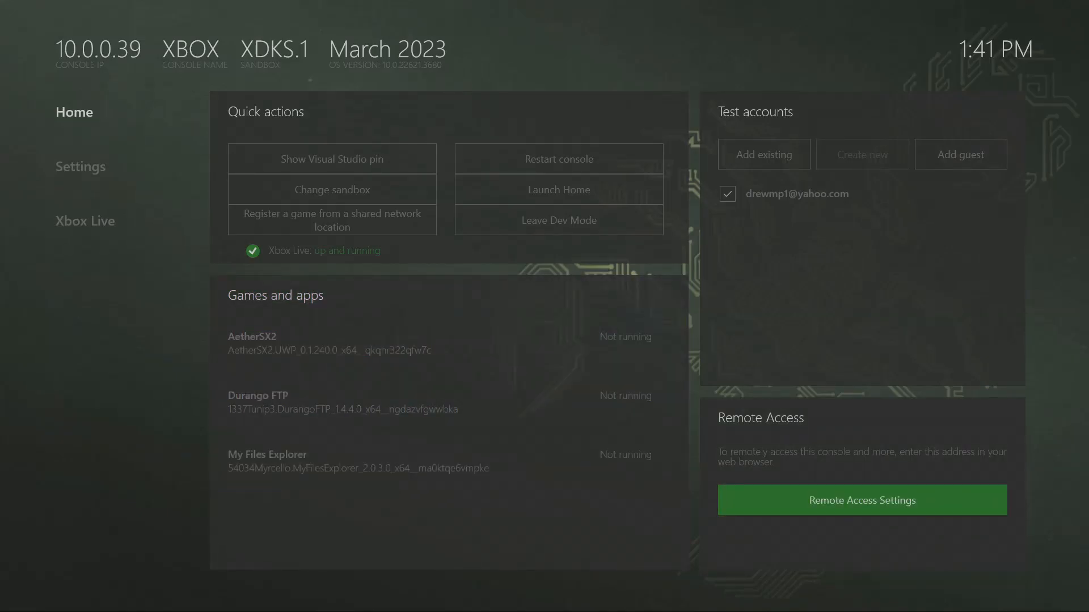
In Remote Access Settings, require authentication and go to set a username and password.
click(860, 500)
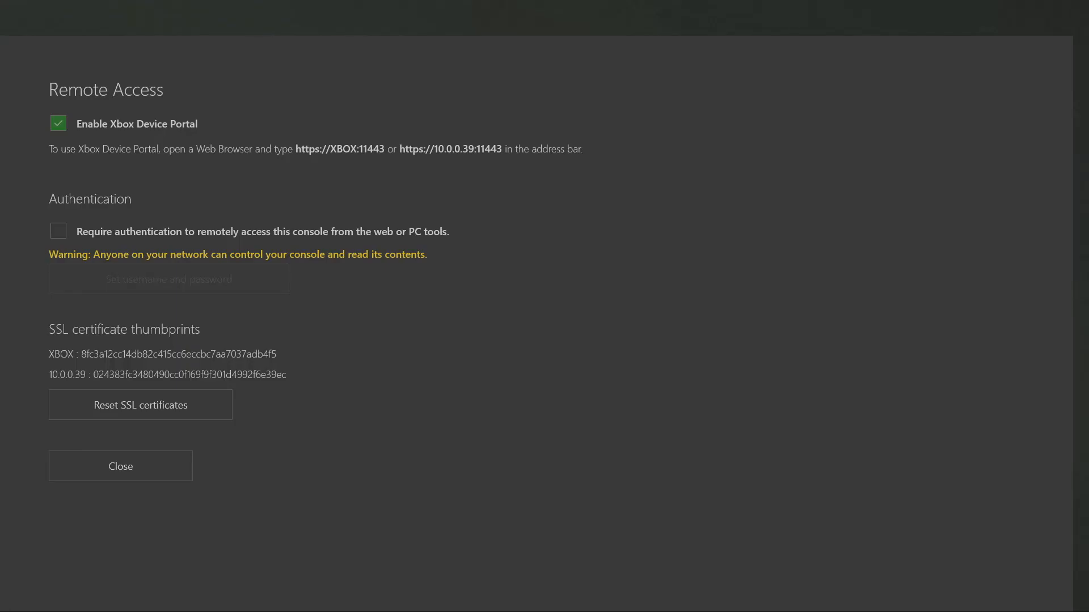
click(58, 231)
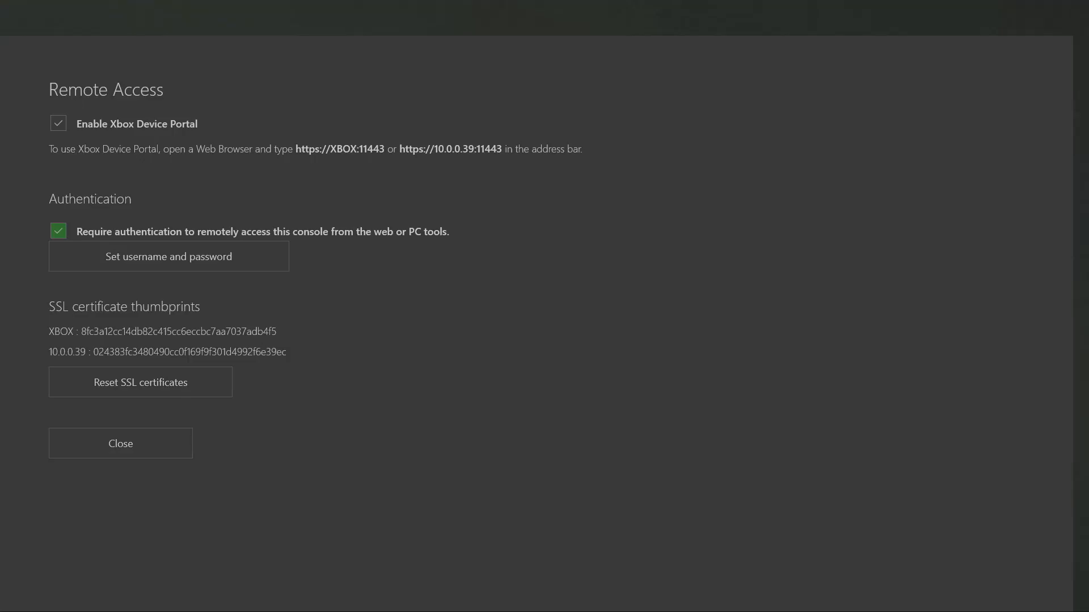
click(139, 382)
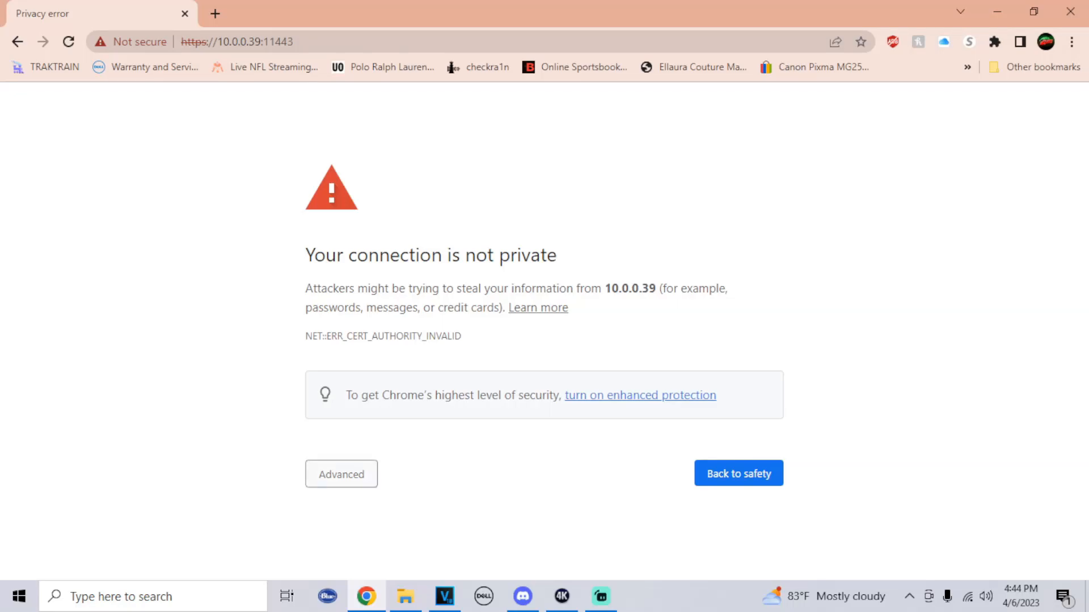
Proceed past the certificate warning to 10.0.0.39 and sign in to Device Portal.
click(341, 474)
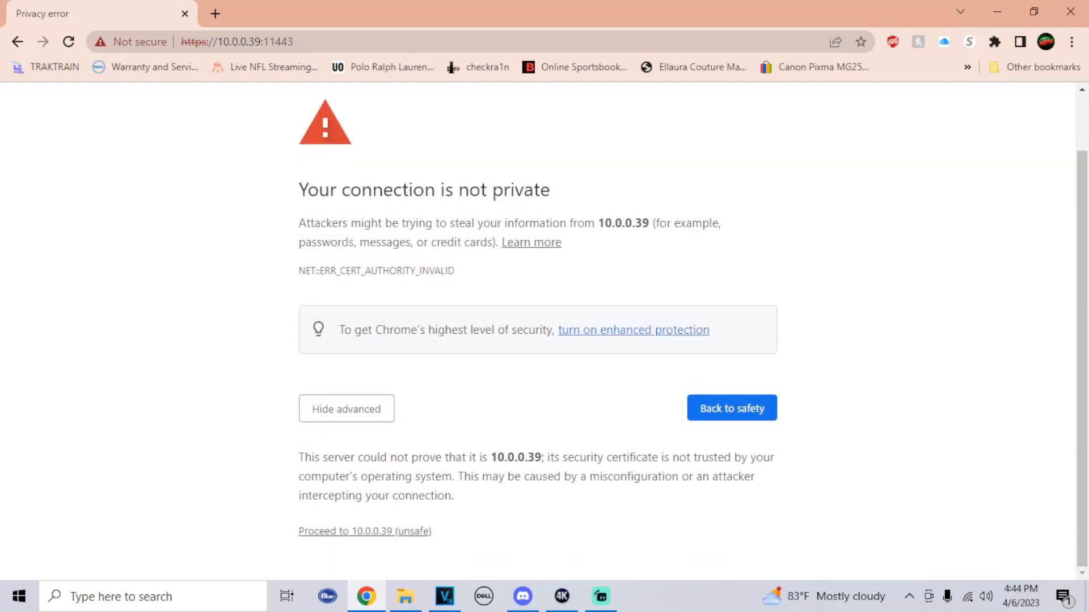
click(364, 531)
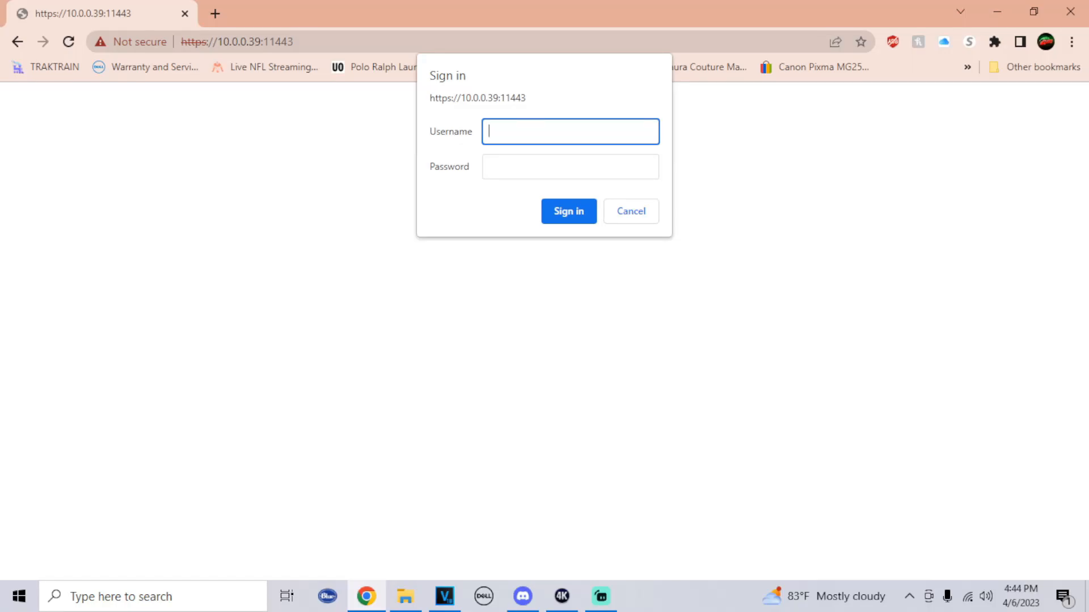
click(567, 211)
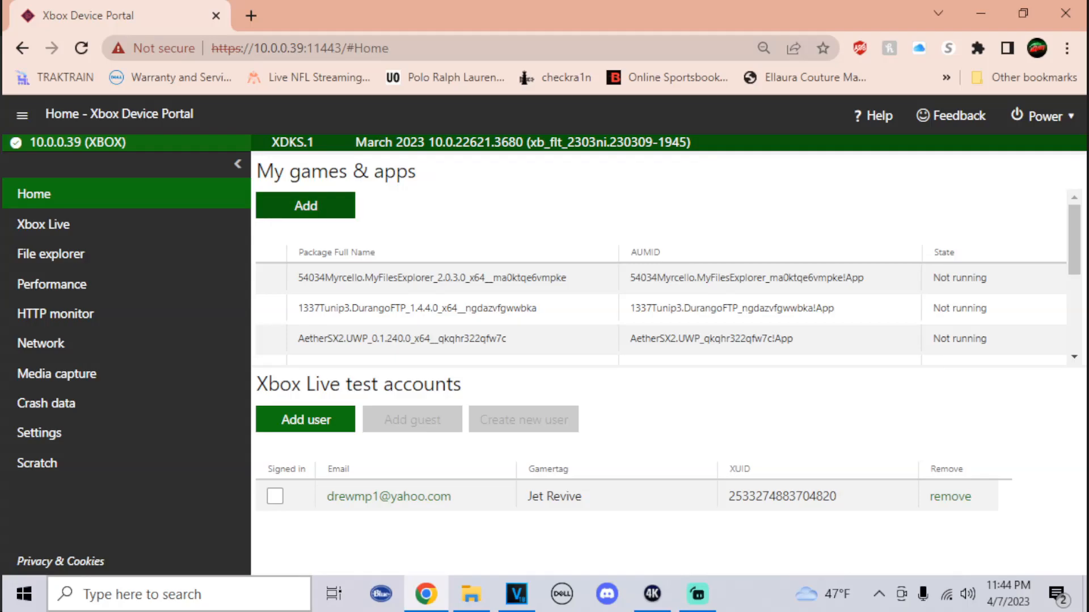
Pick Safe.Exit.Icon.appx from Downloads\SafeExitUPDATED as the package to install and continue to dependencies.
click(306, 205)
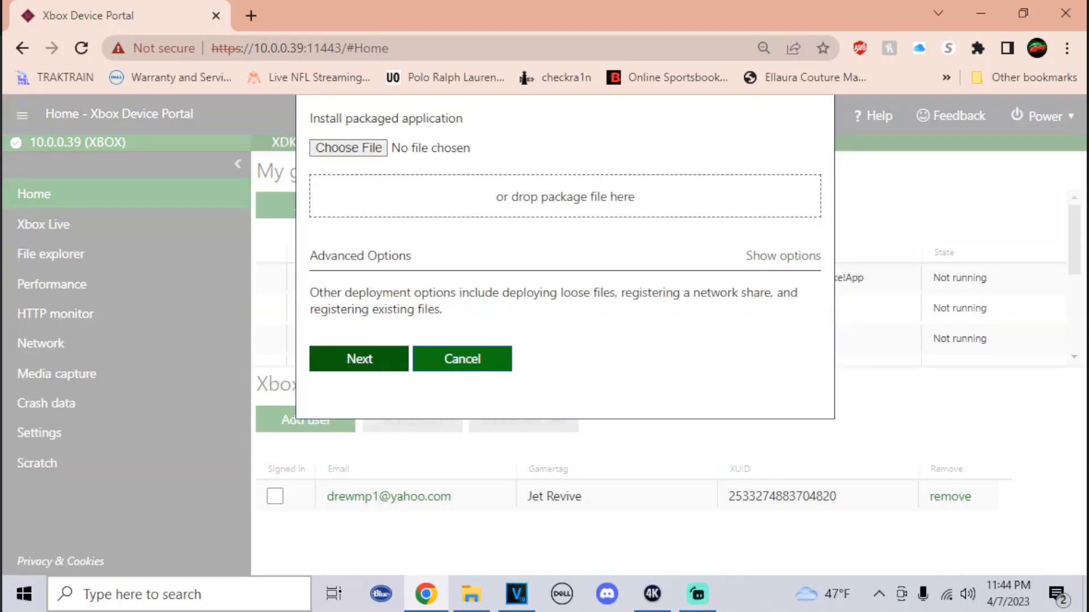
click(348, 147)
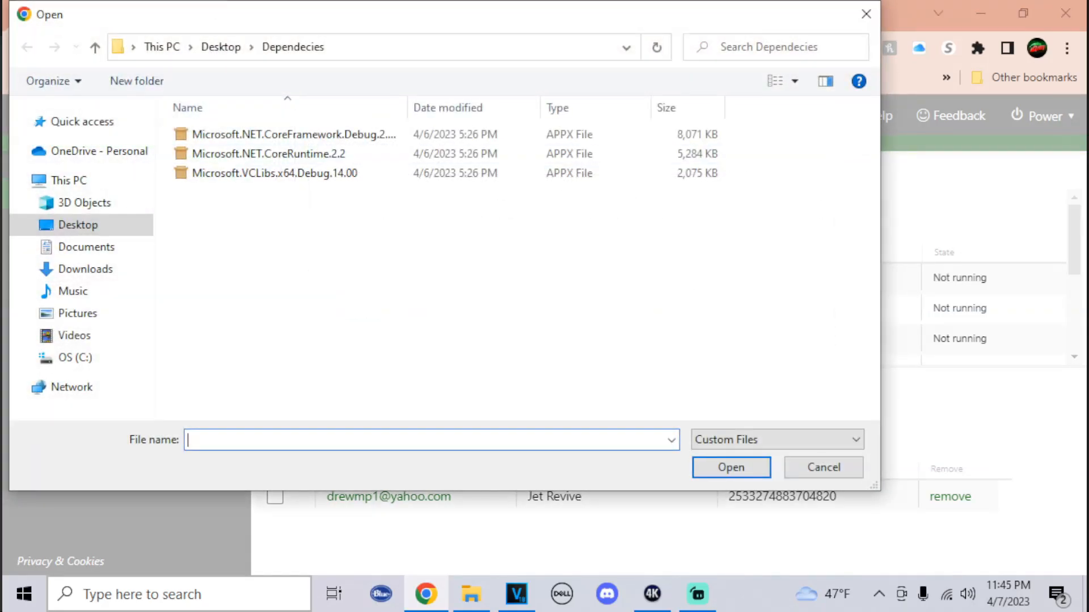
click(86, 270)
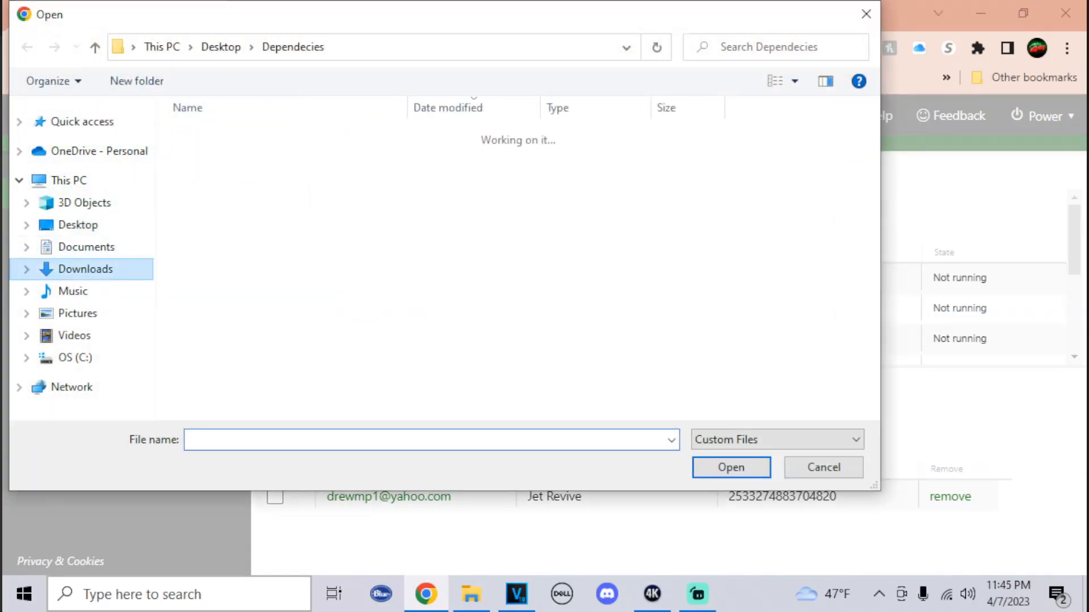
click(87, 268)
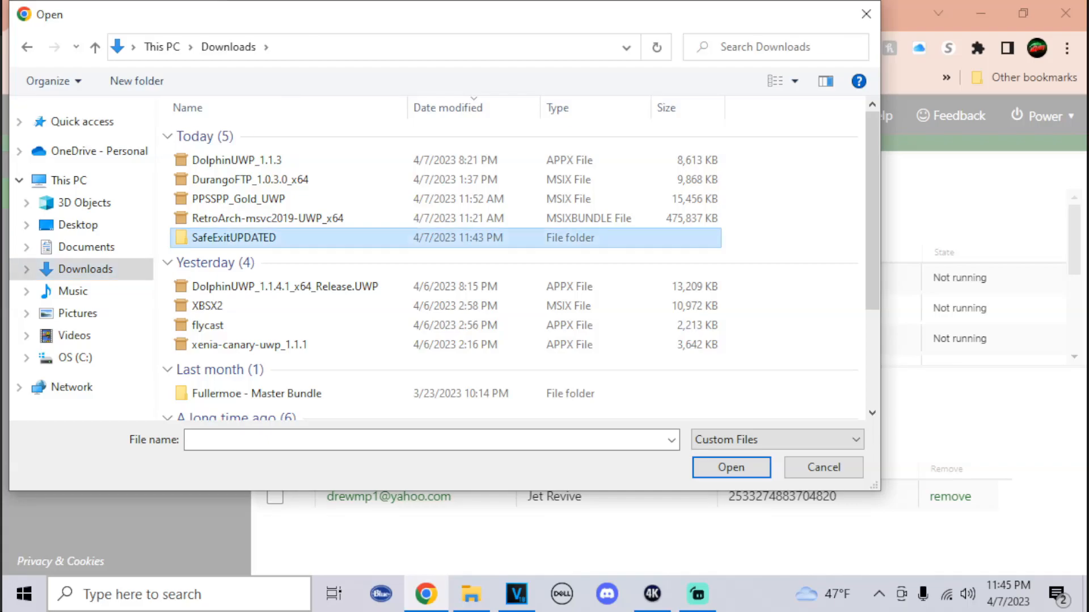
double_click(233, 237)
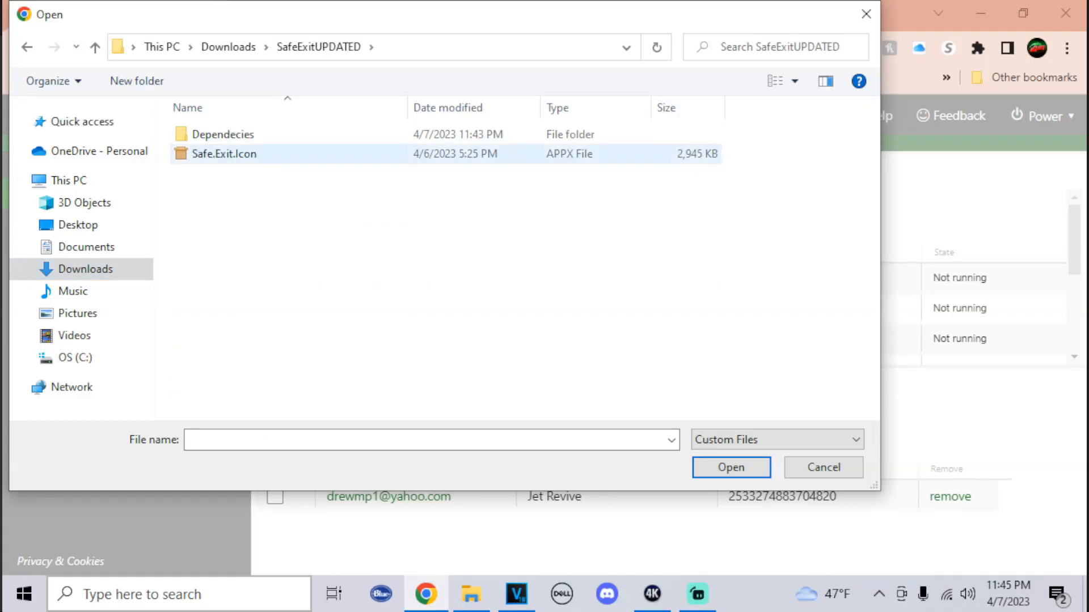
click(730, 468)
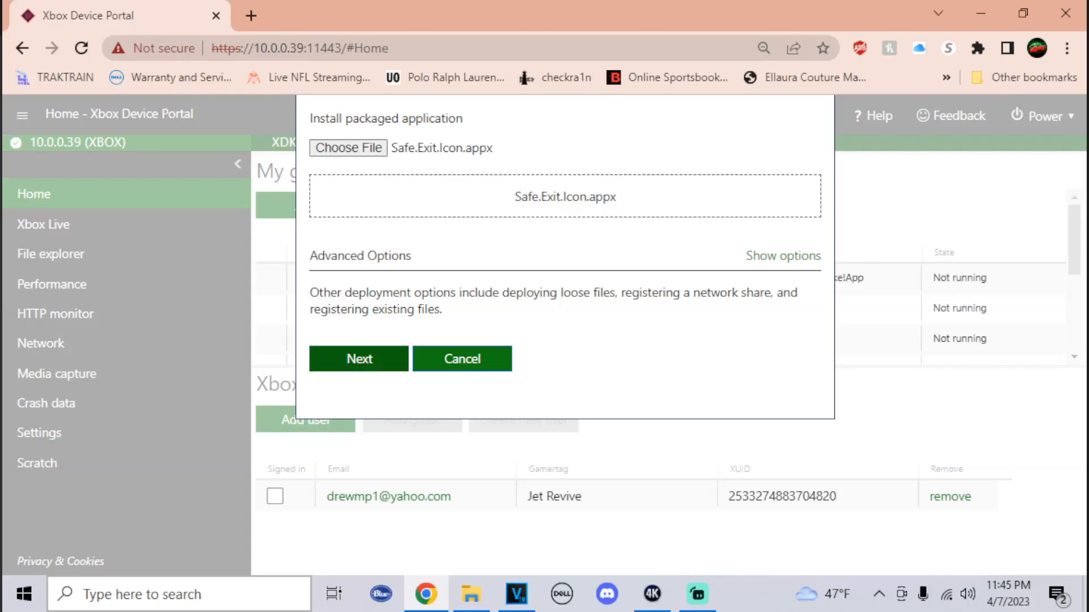
click(359, 359)
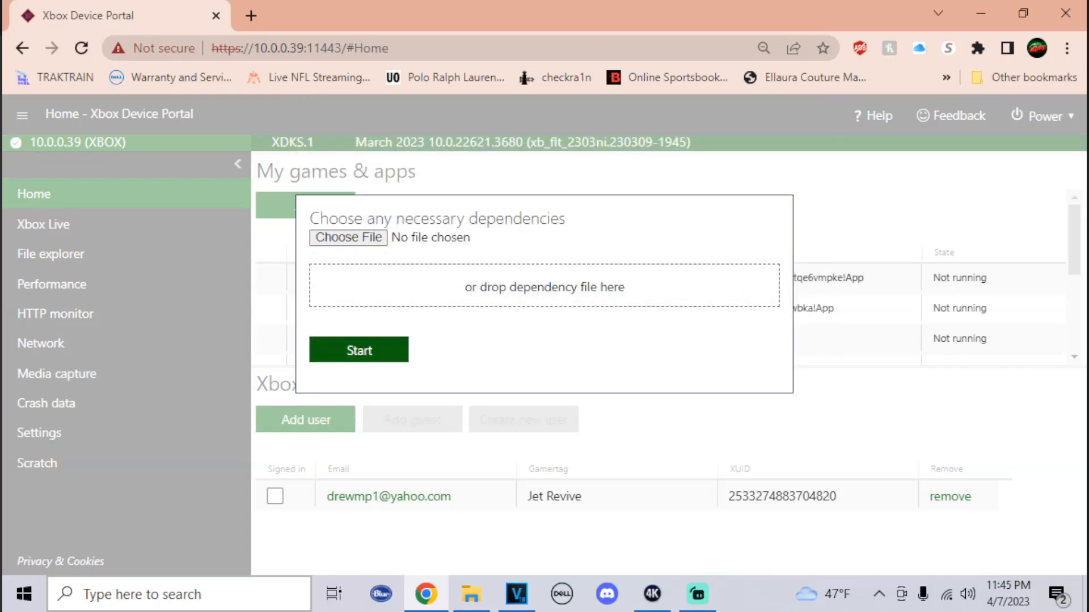
Add VCLibs.x64.Debug.14.00, NET.CoreRuntime.2.2 and CoreFramework Debug 2.2 from the Dependecies folder.
click(348, 237)
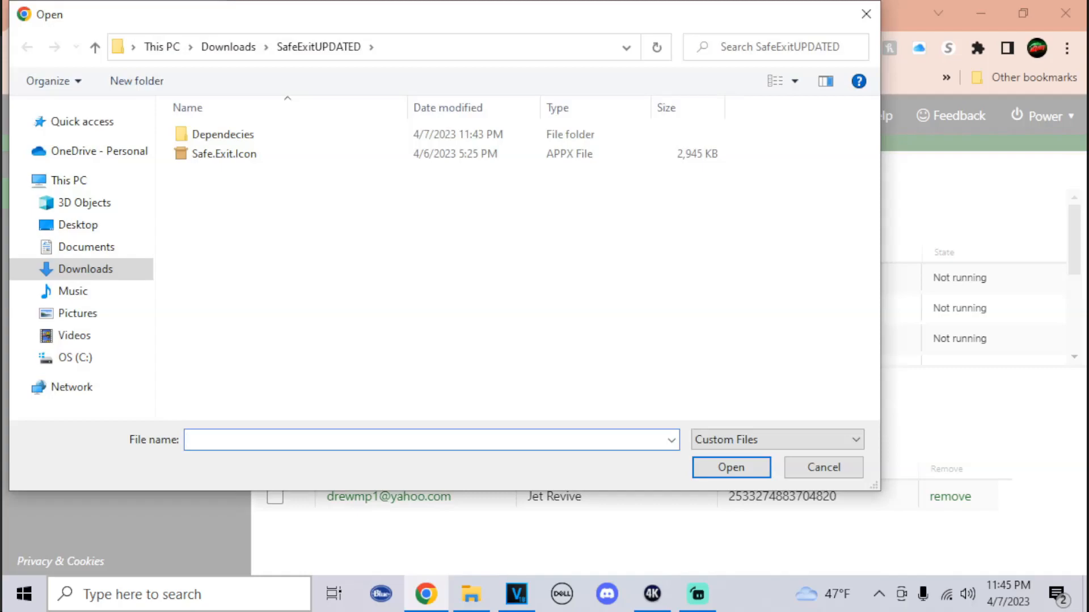
double_click(224, 134)
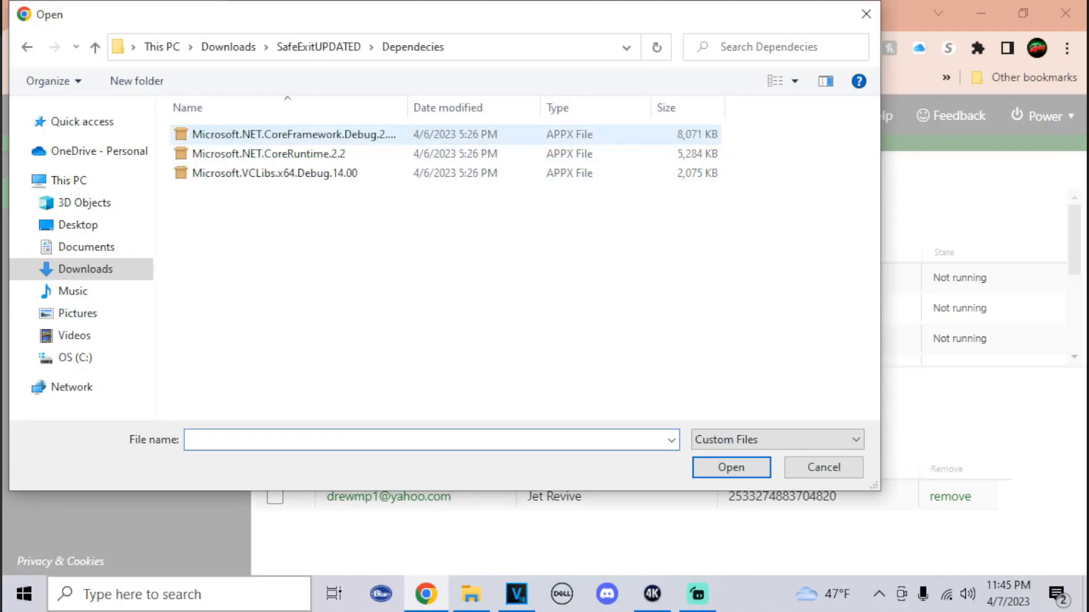
click(278, 172)
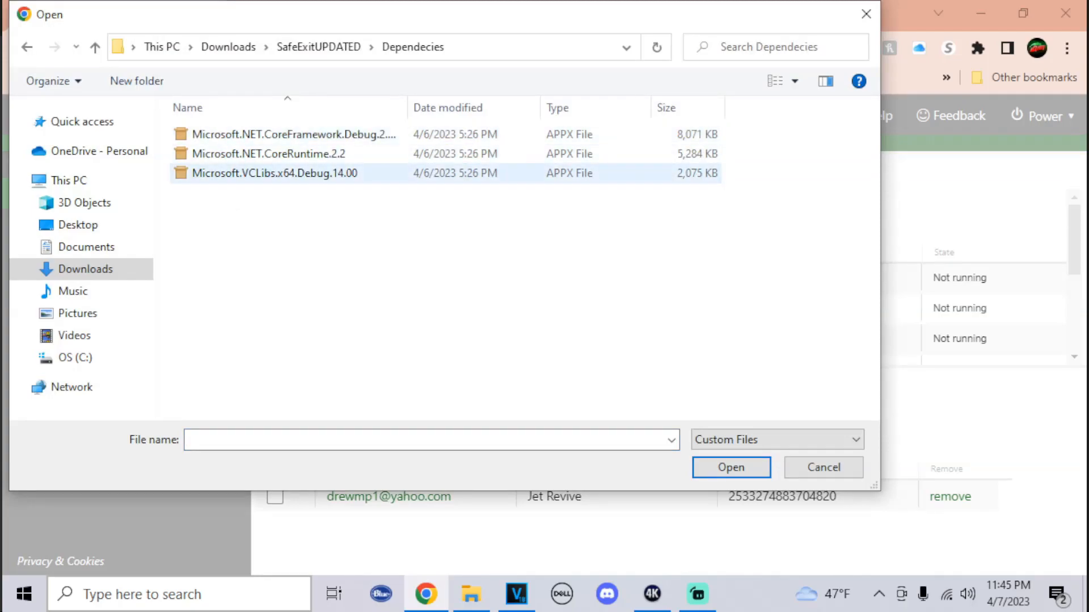
click(729, 466)
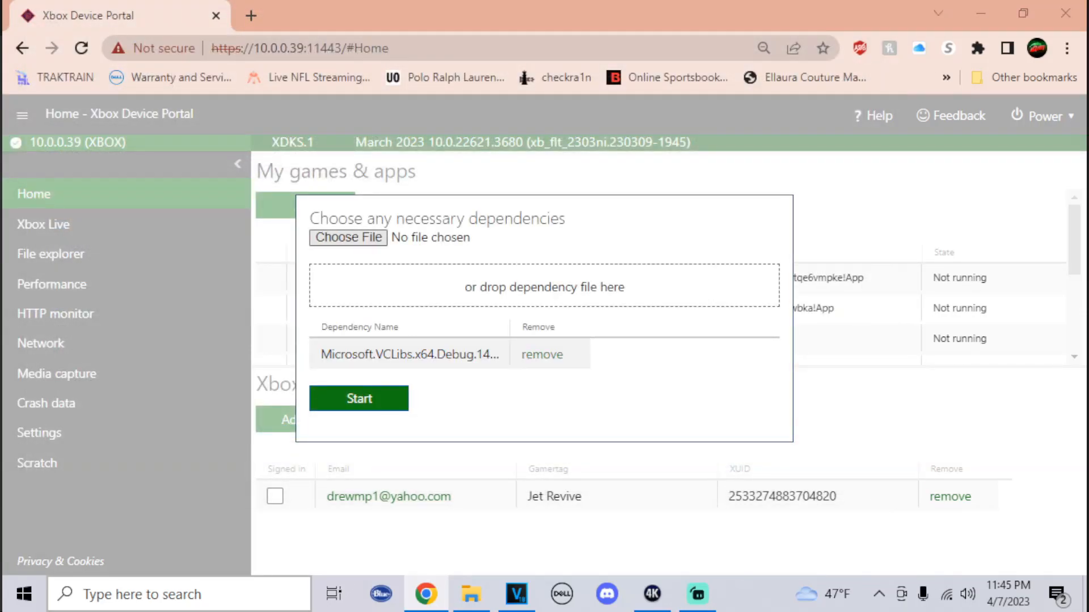
click(347, 237)
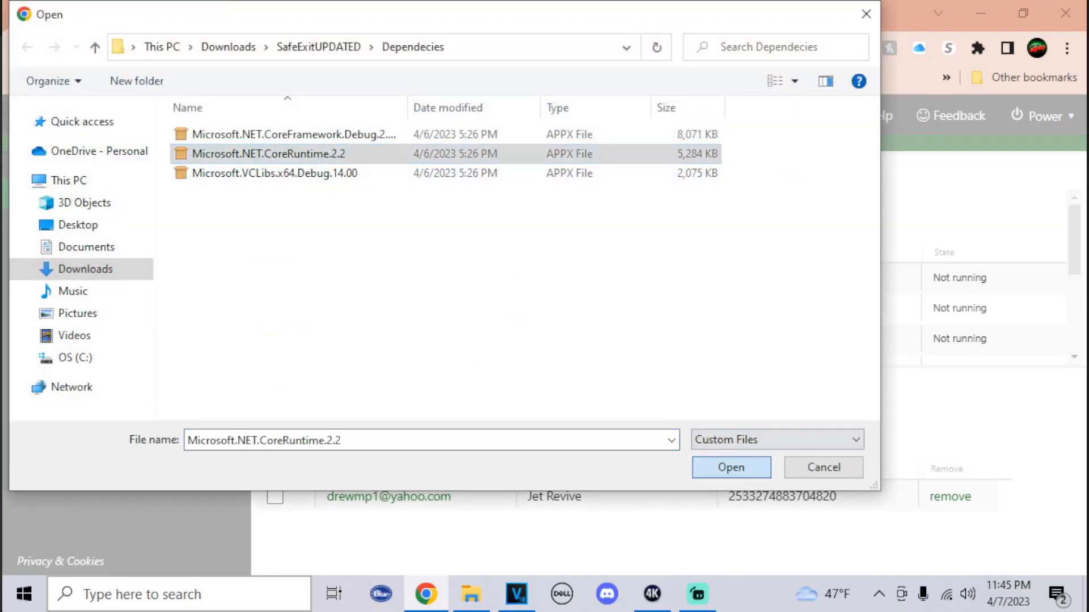
click(729, 466)
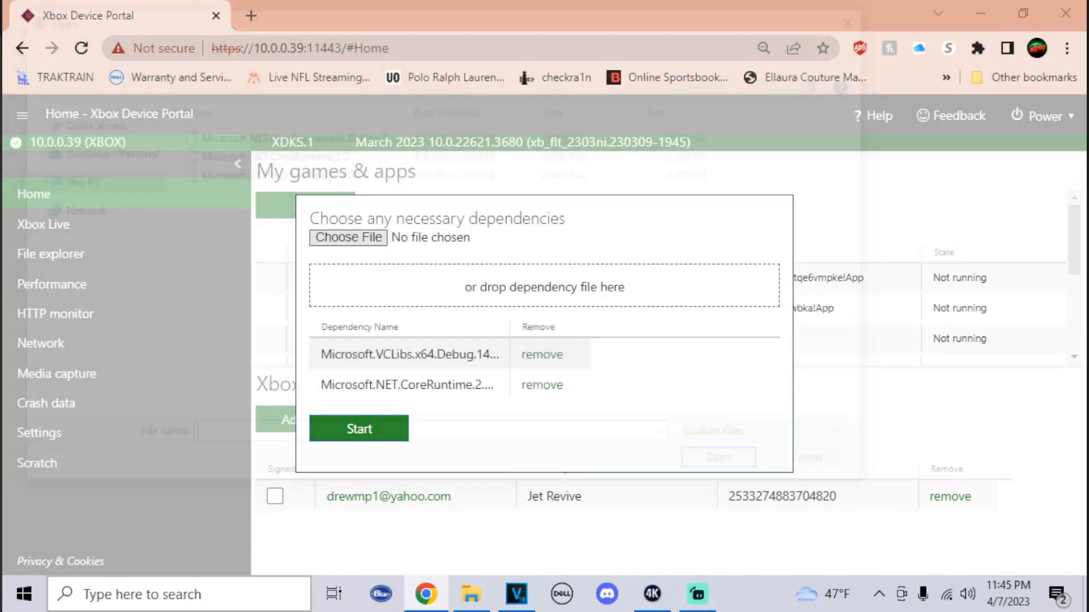
click(347, 237)
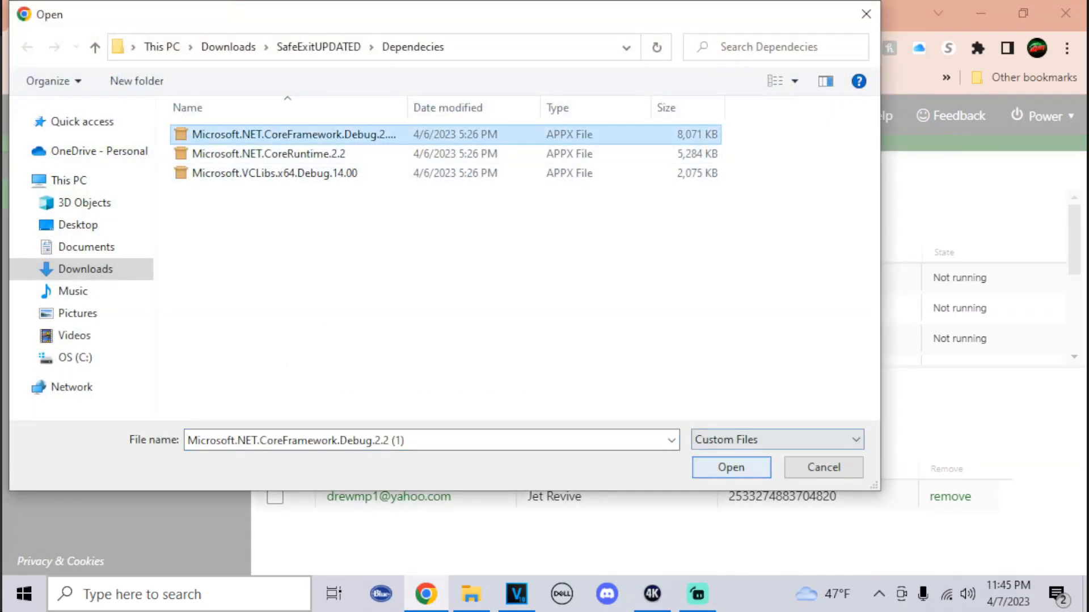
click(729, 467)
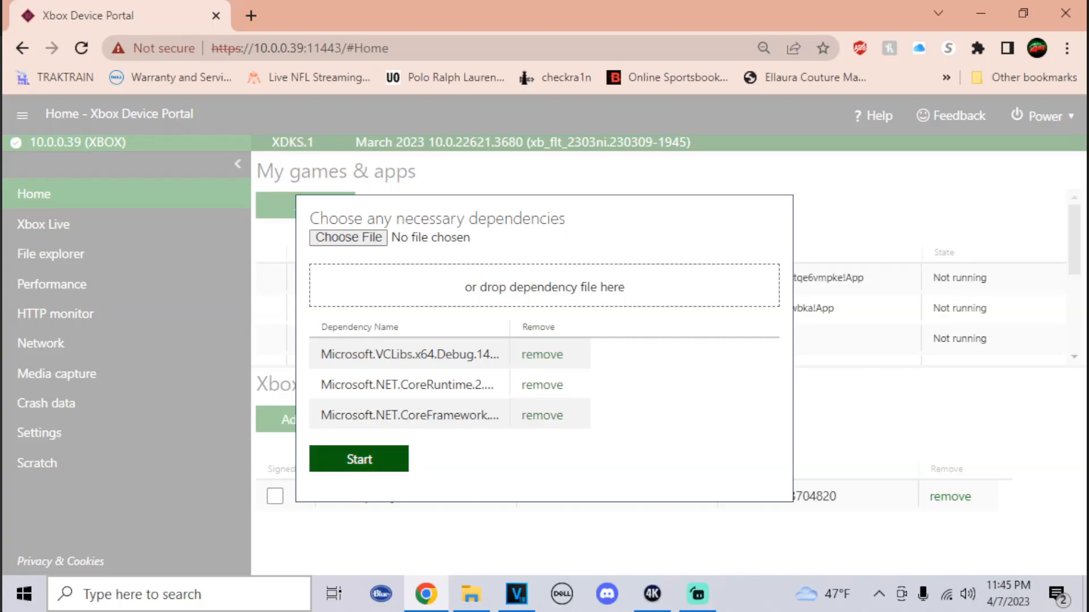
Start the install and dismiss the progress once Safe.Exit.Icon registers successfully.
click(358, 459)
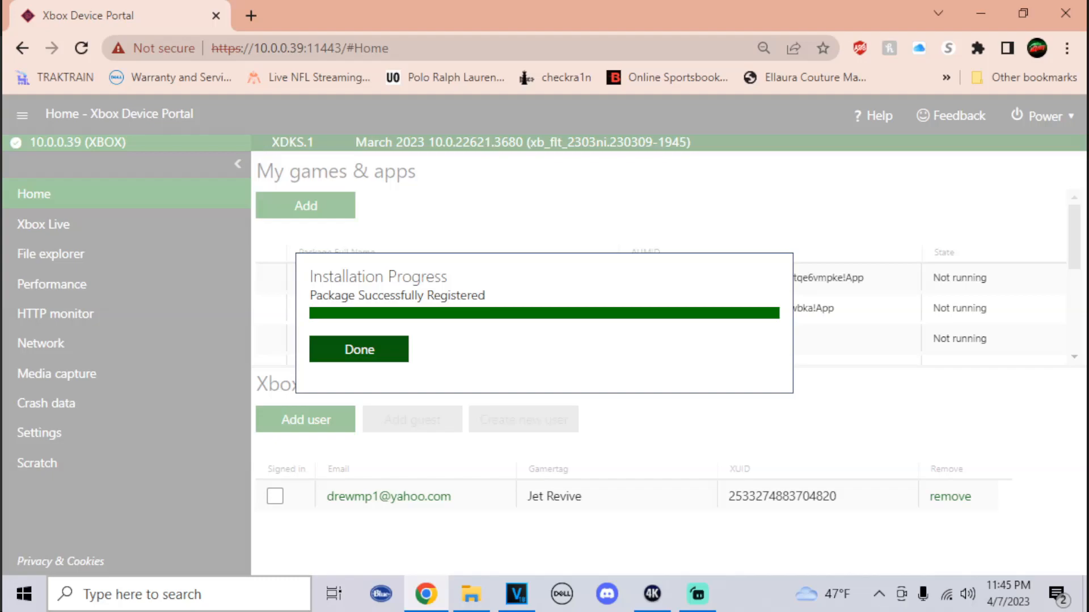
click(358, 348)
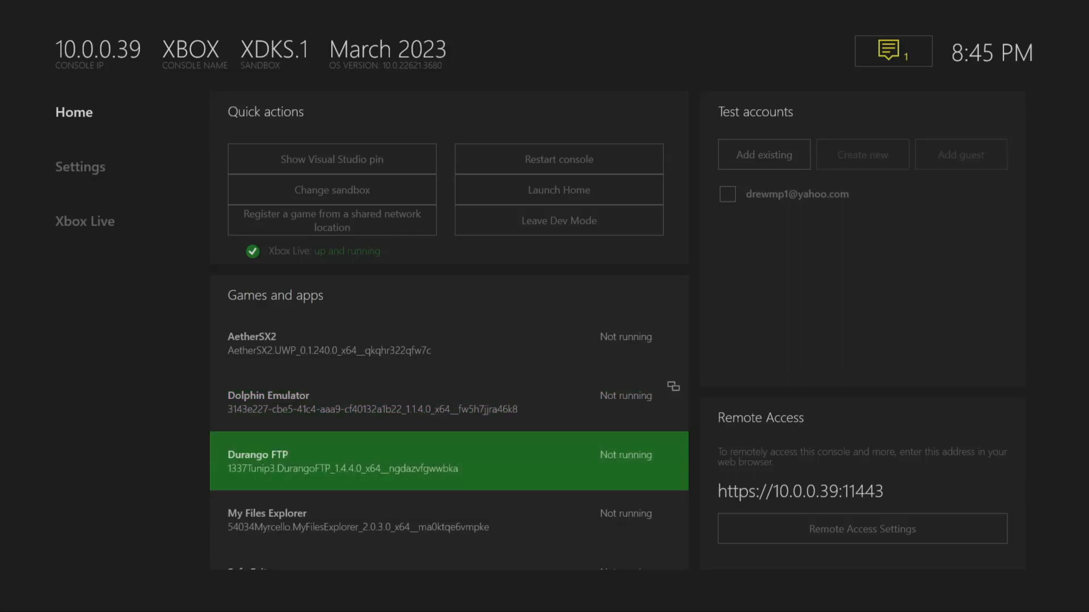
Launch Safe Exit from the Games and apps list and sign in at the prompt.
scroll(down, 3)
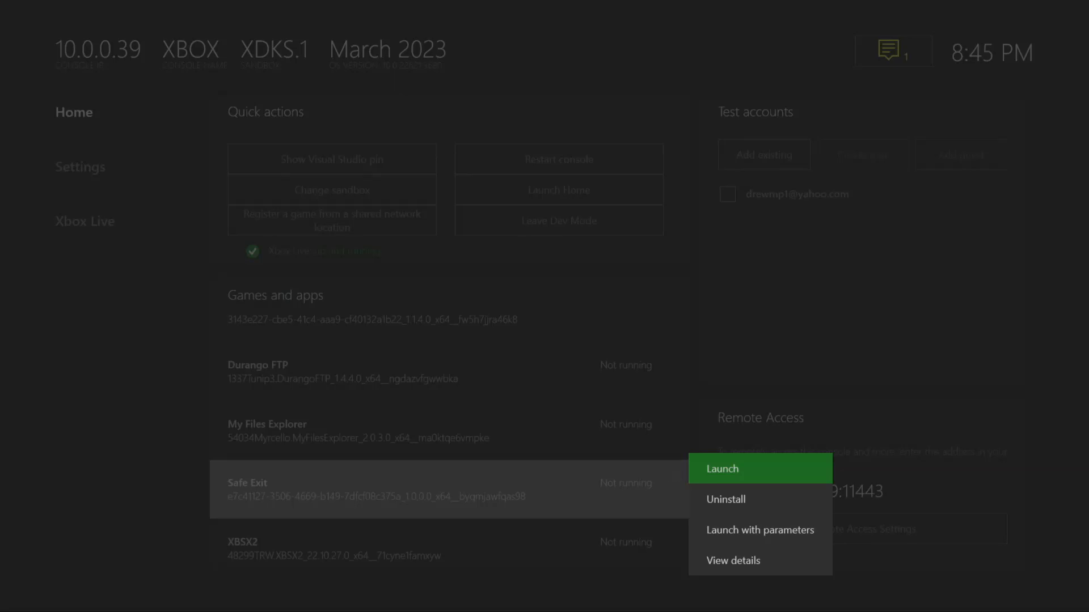
mouse_move(759, 560)
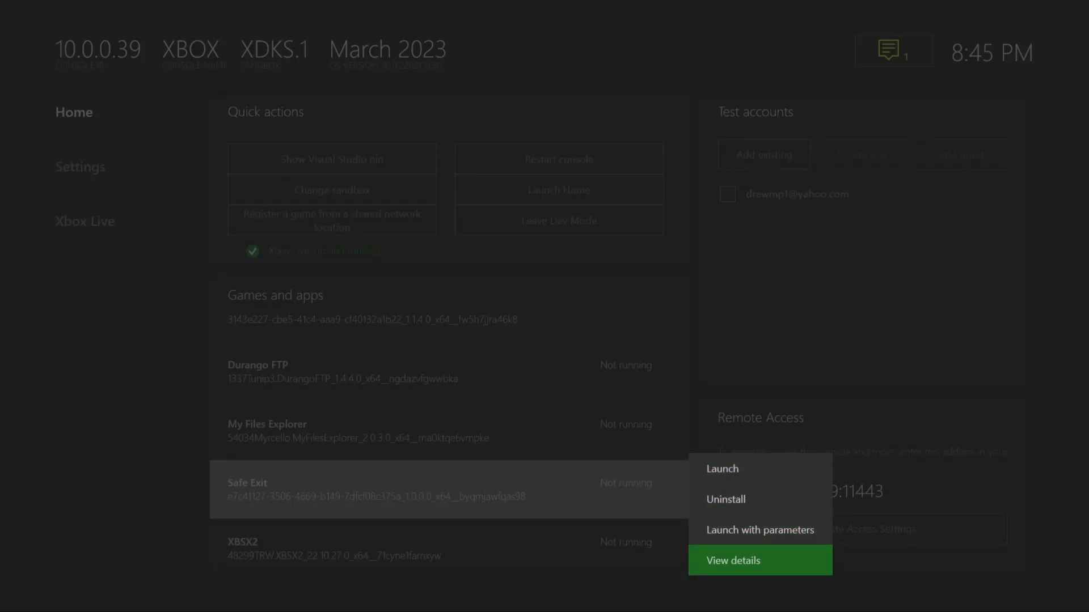
click(733, 560)
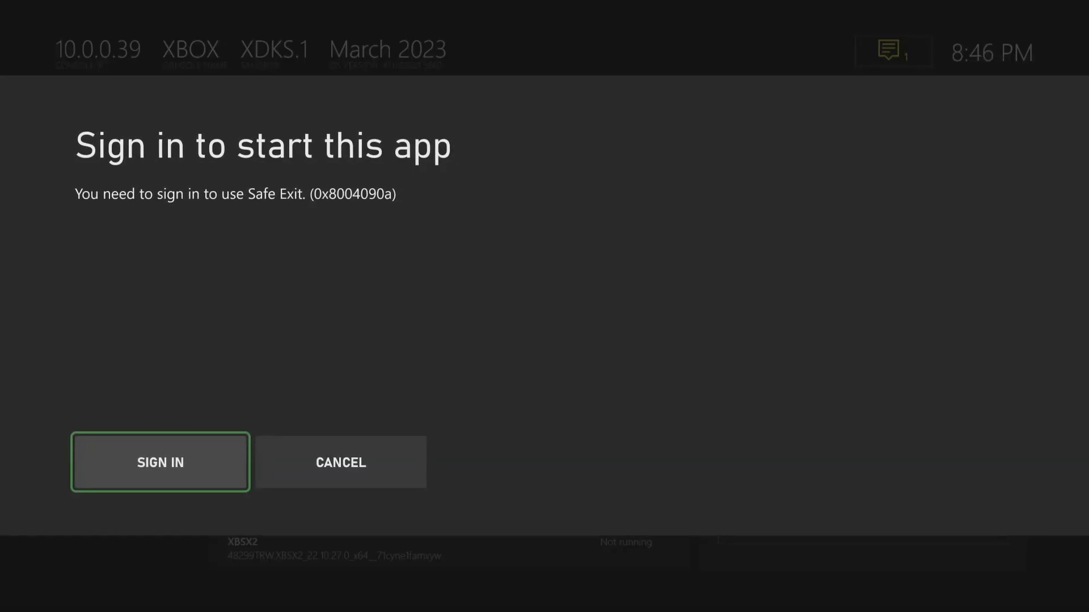
click(160, 463)
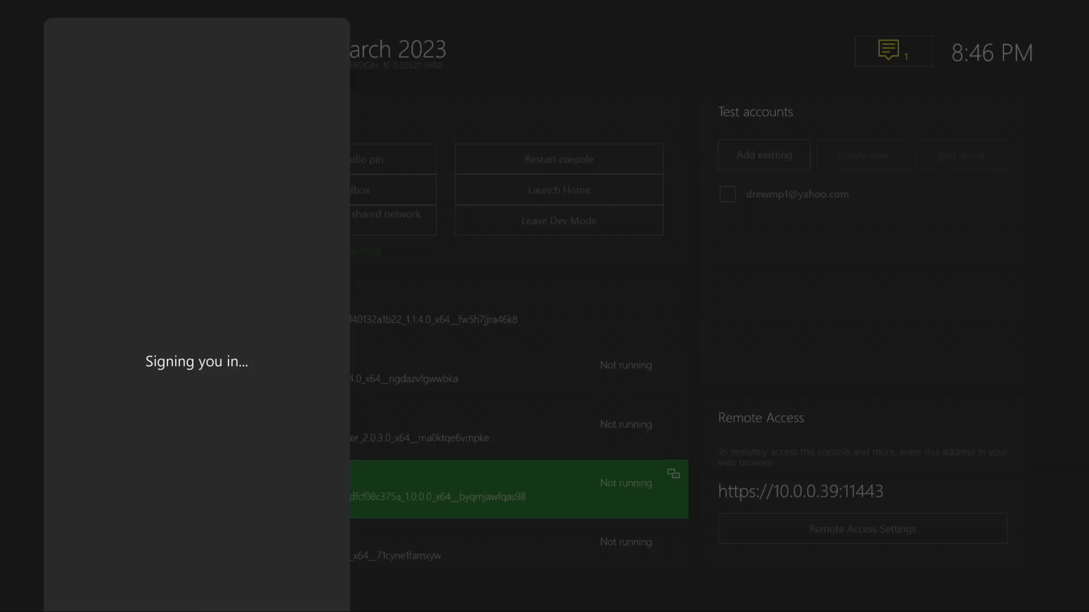